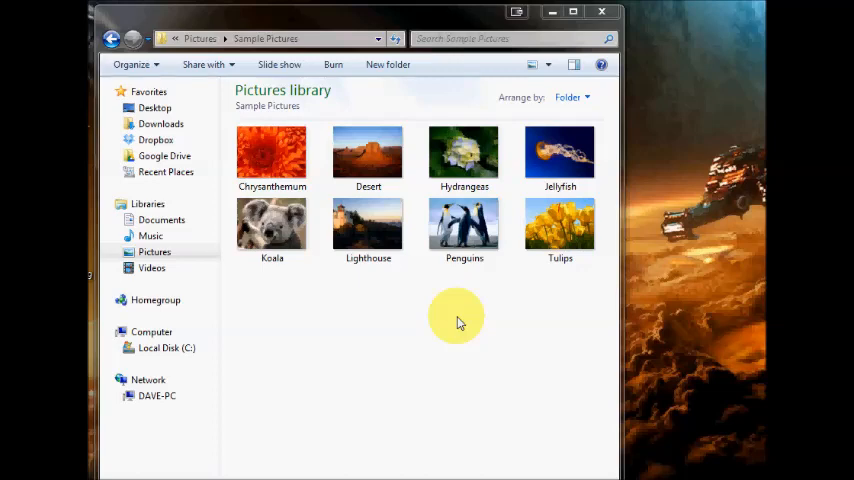
Select Lighthouse, then add Penguins, Hydrangeas and Jellyfish to the selection with Ctrl.
left_click(368, 224)
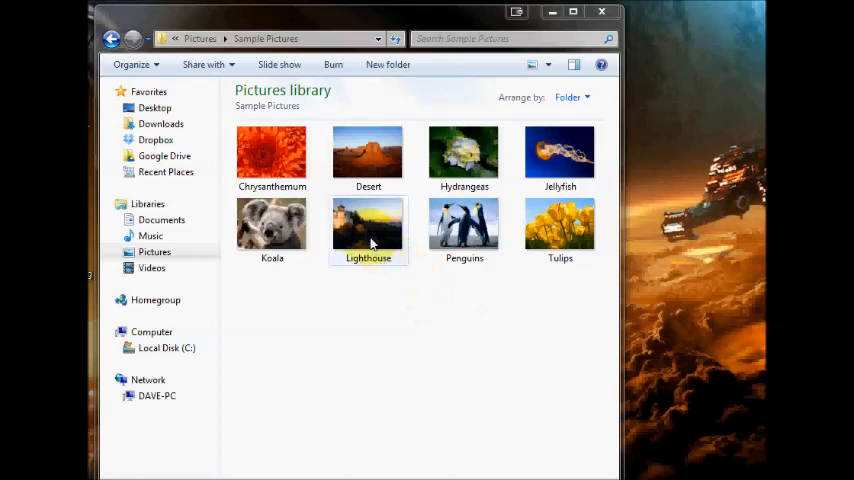
left_click(464, 224)
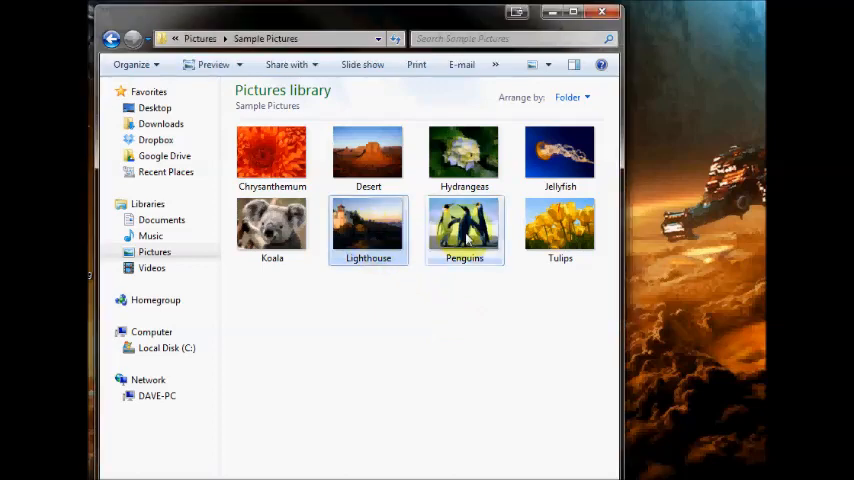
left_click(560, 156)
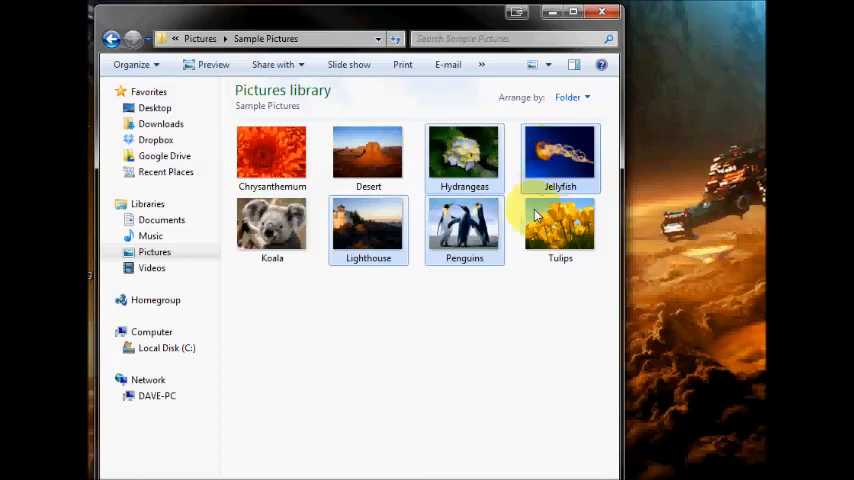
left_click(474, 308)
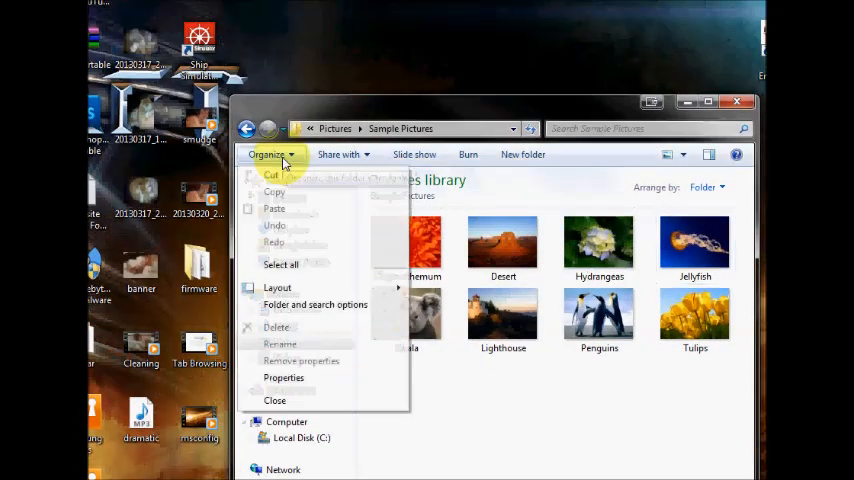
mouse_move(340, 310)
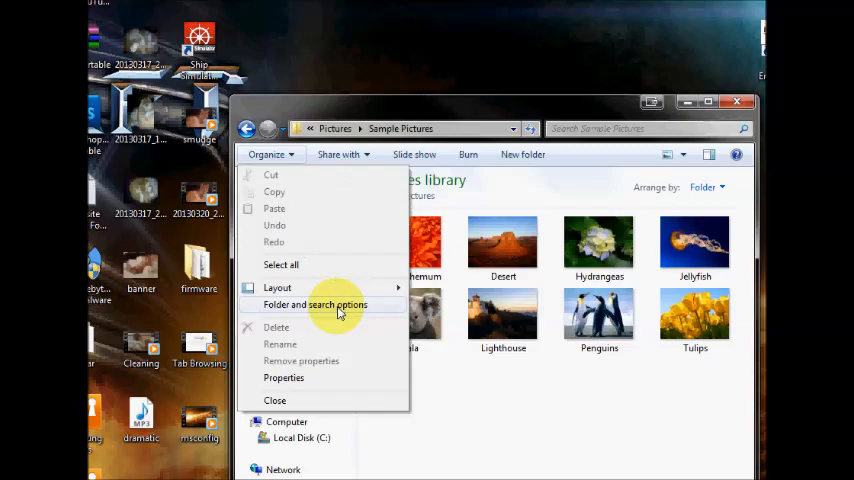
Bring up Folder Options from the Organize menu's Folder and search options.
left_click(316, 304)
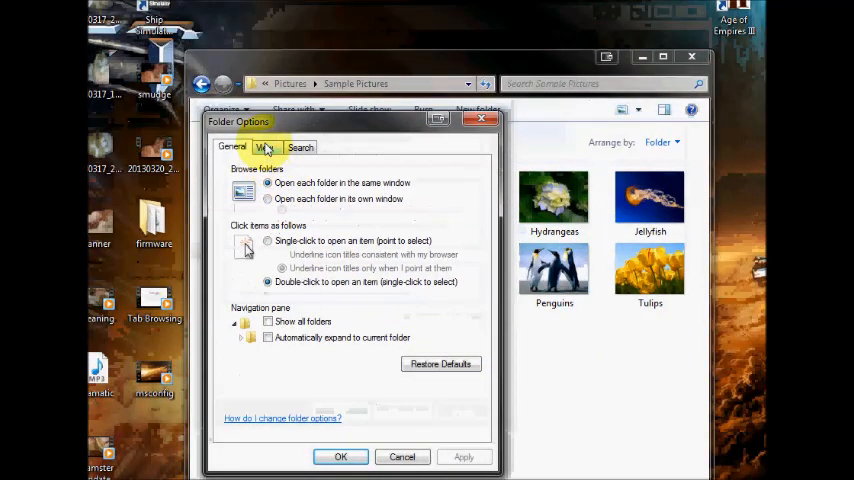
Enable 'Use check boxes to select items' in the View settings and apply with OK.
left_click(264, 148)
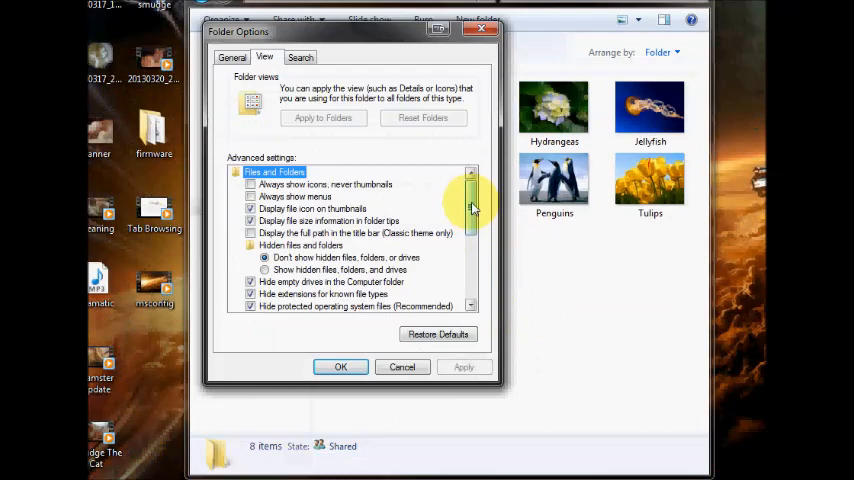
left_click_drag(470, 210, 470, 270)
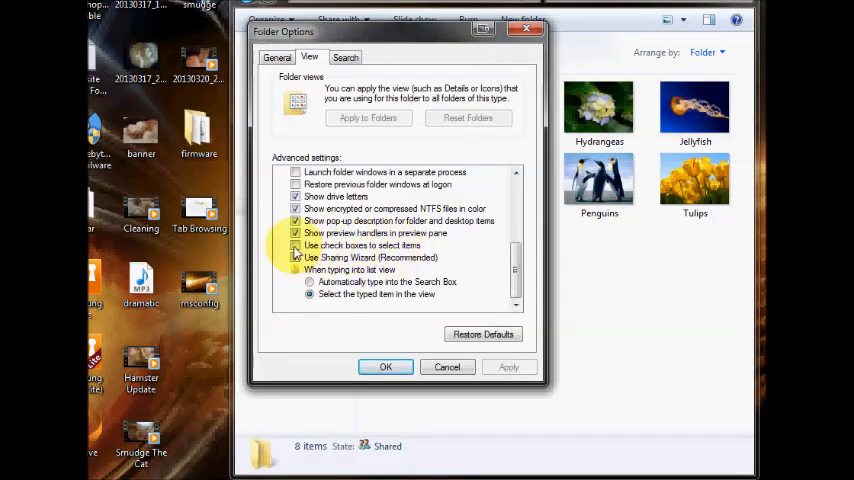
left_click(296, 244)
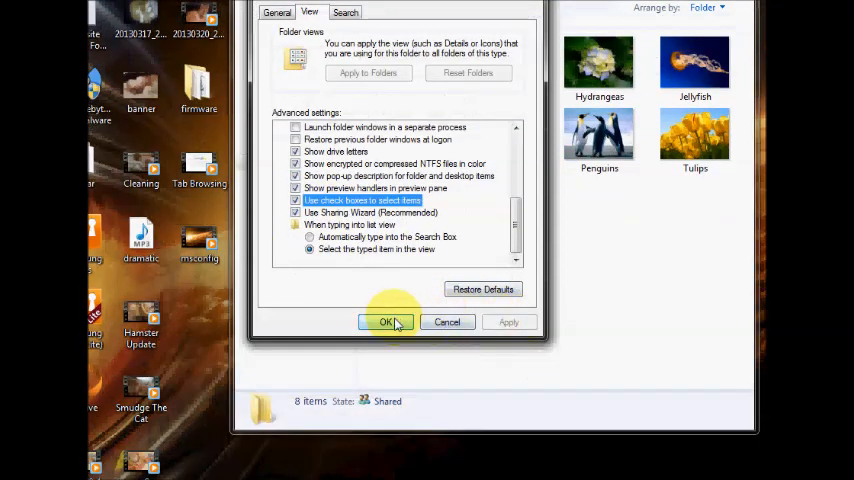
left_click(388, 320)
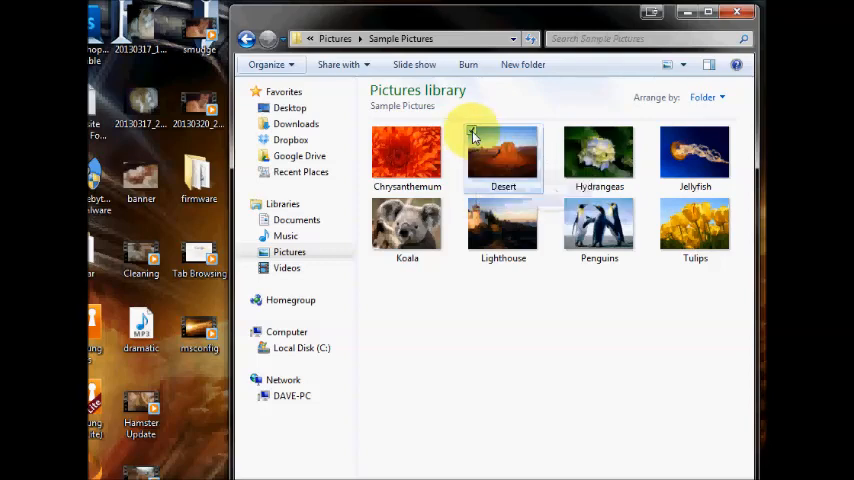
Tick the check boxes on Desert and Hydrangeas to select them.
left_click(504, 156)
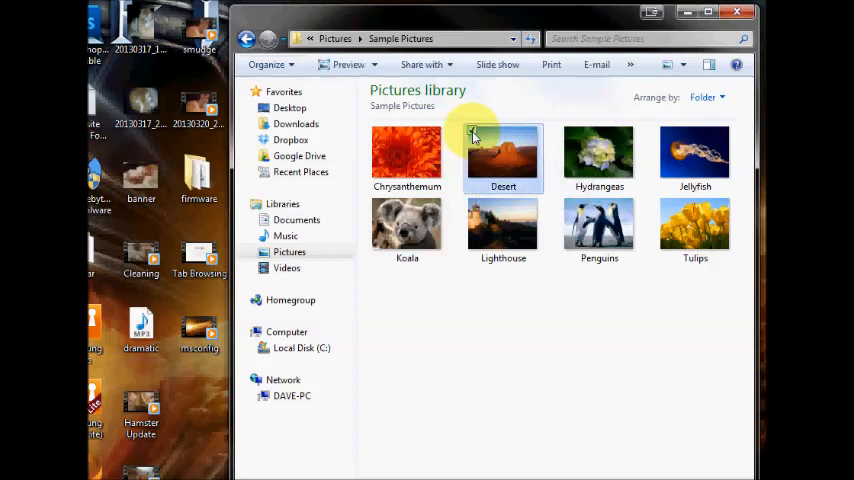
left_click(504, 156)
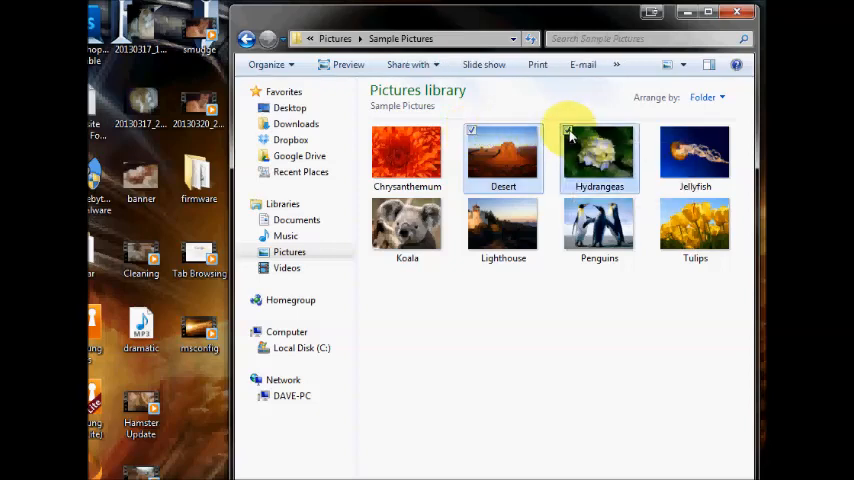
left_click(600, 224)
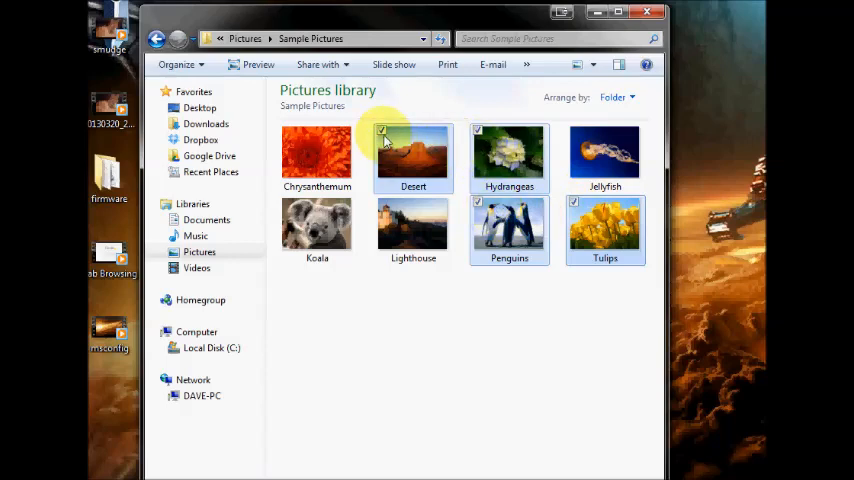
mouse_move(468, 144)
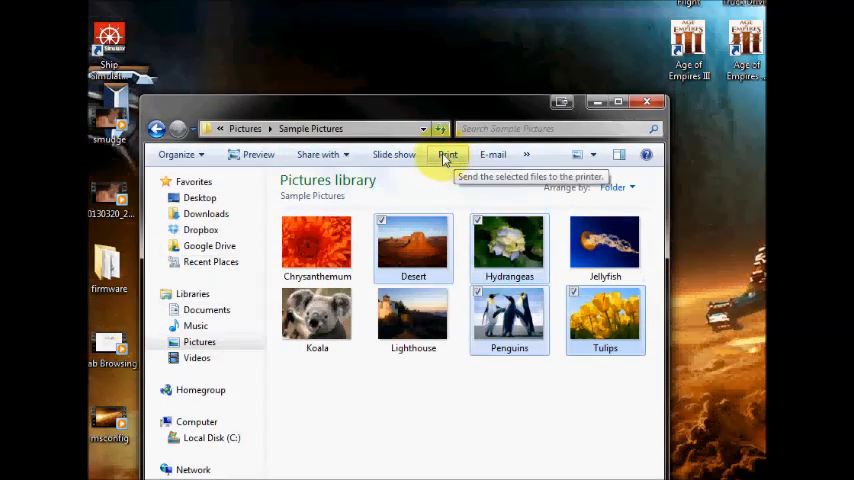
Send the four ticked pictures to Print Pictures and browse the full-page preview pages.
left_click(448, 154)
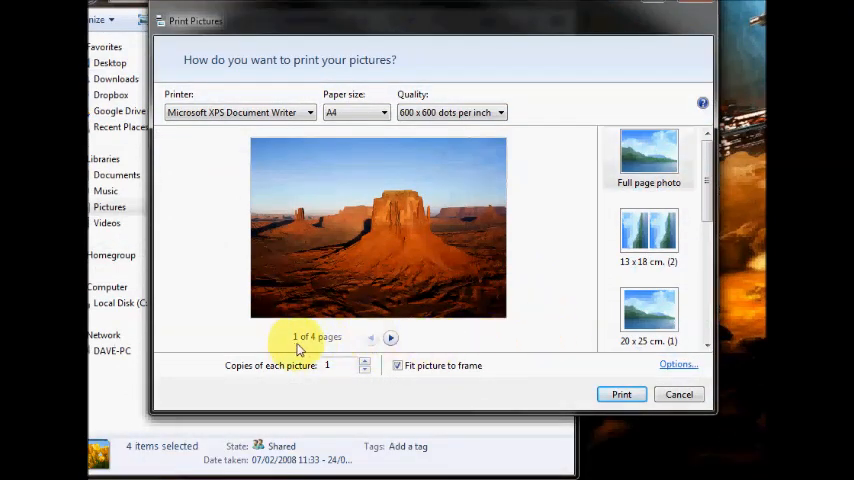
left_click(390, 336)
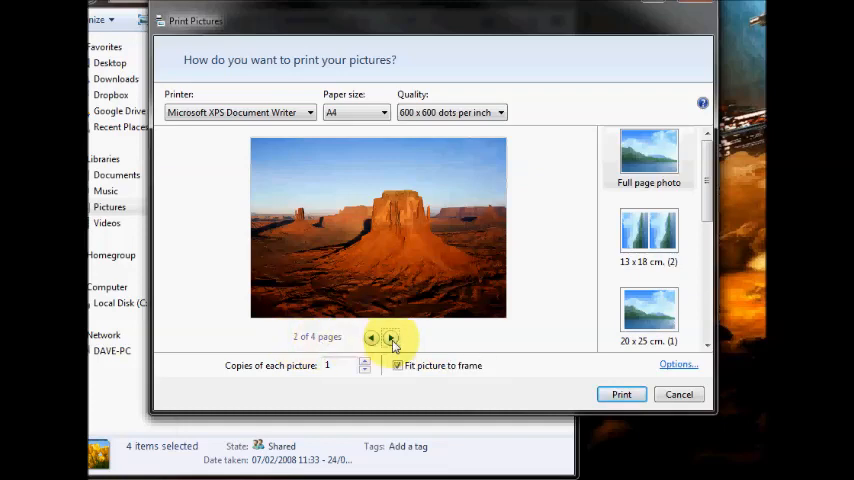
left_click(372, 338)
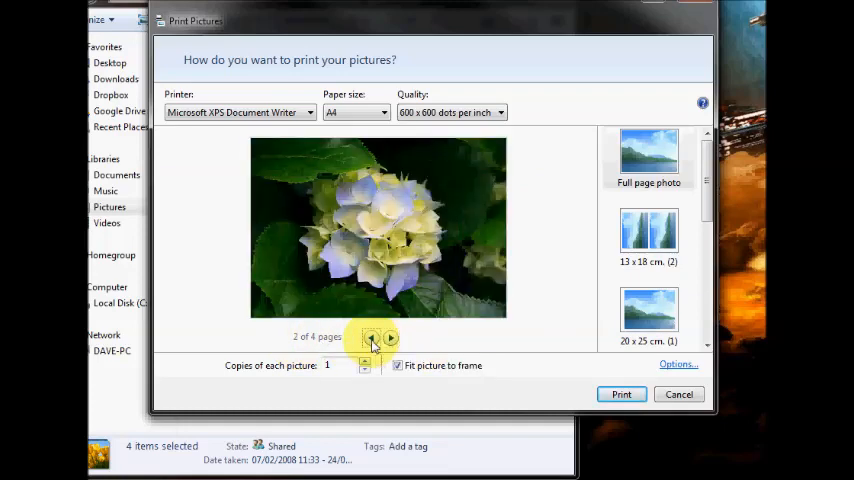
left_click(372, 336)
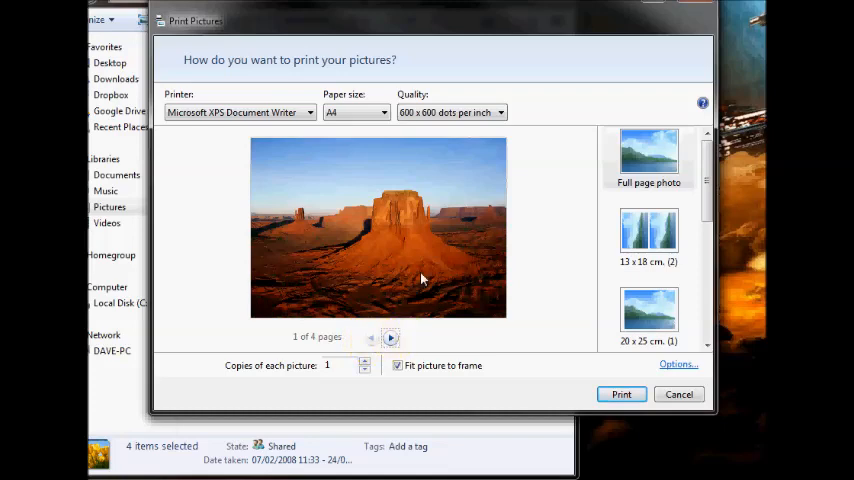
mouse_move(368, 272)
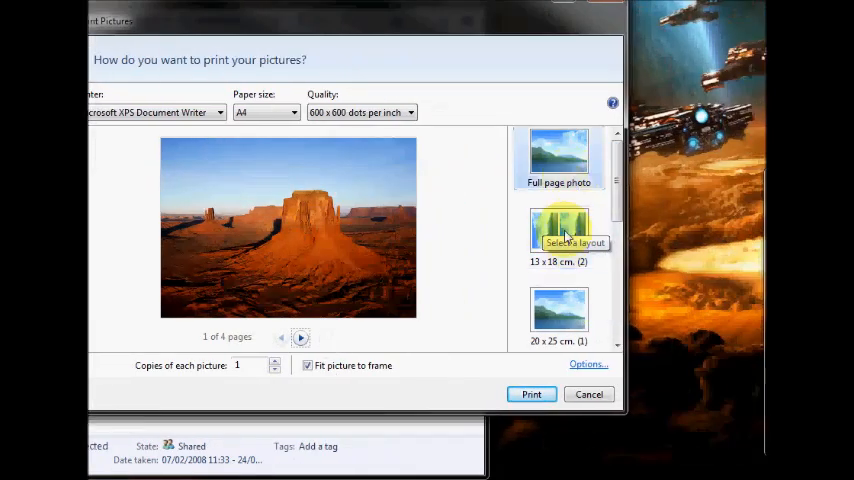
Choose the 13 x 18 cm layout for two pictures per page and review the first page.
left_click(560, 230)
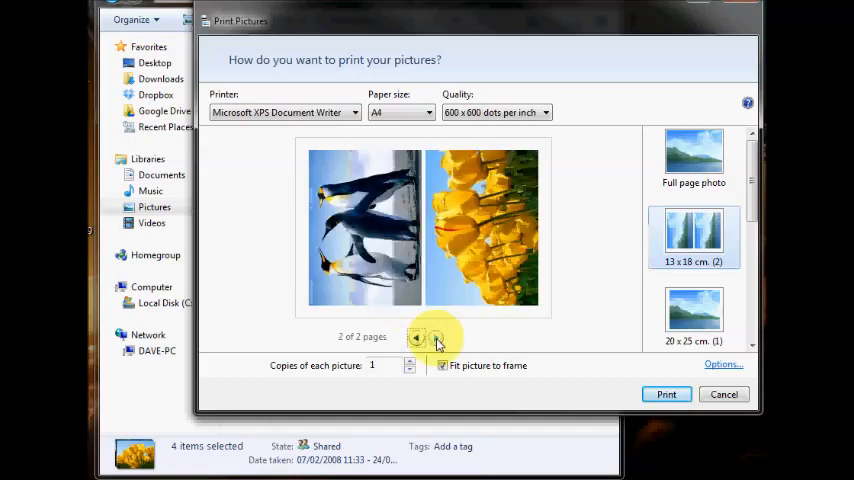
left_click(416, 336)
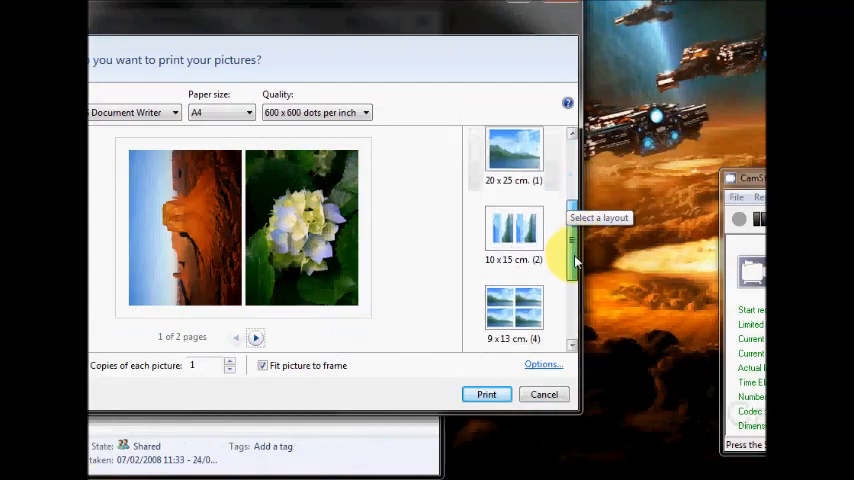
scroll("down", 3)
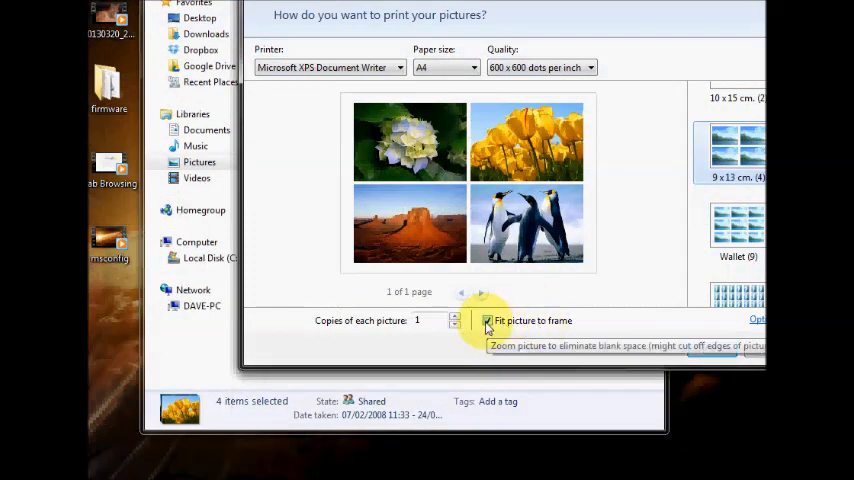
Toggle Fit picture to frame off and on, then raise copies per picture and return to one.
left_click(488, 320)
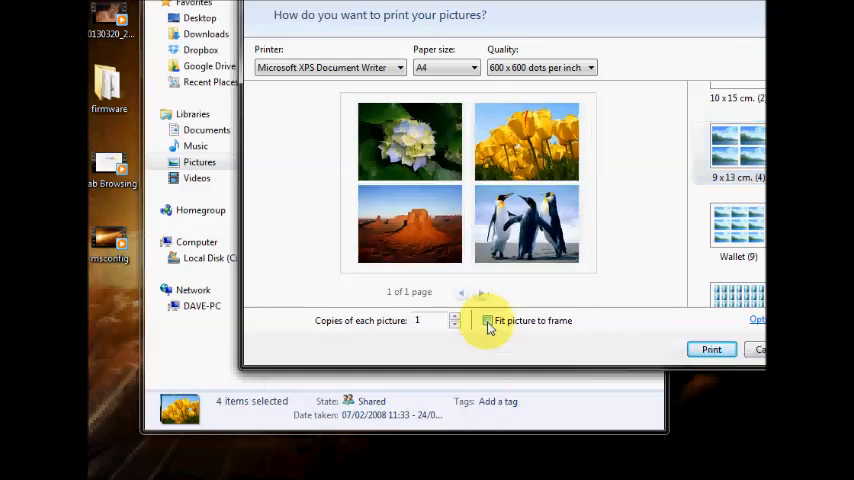
left_click(488, 320)
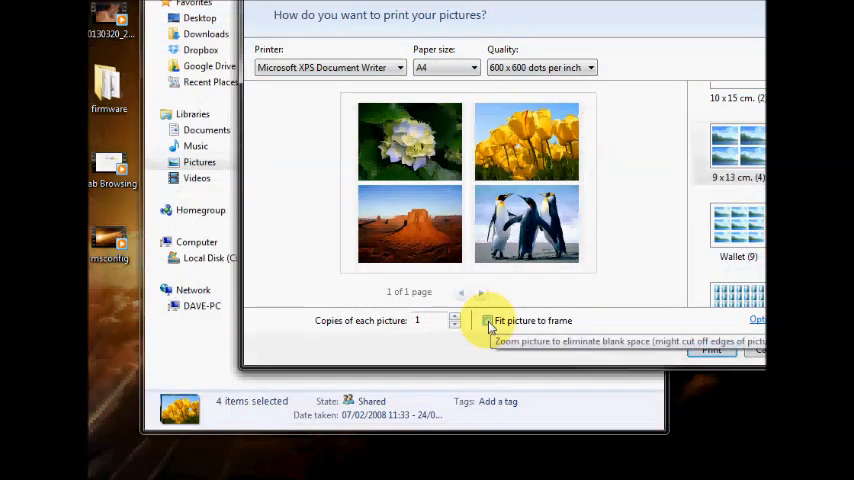
left_click(488, 320)
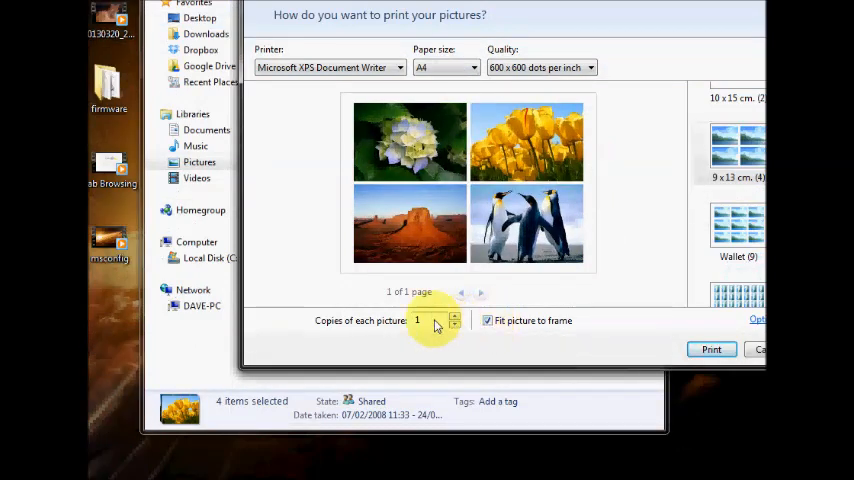
mouse_move(400, 330)
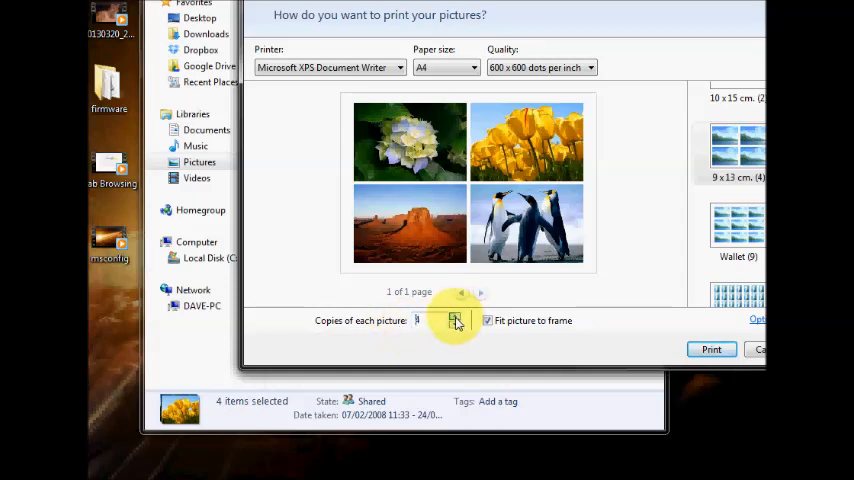
left_click(454, 316)
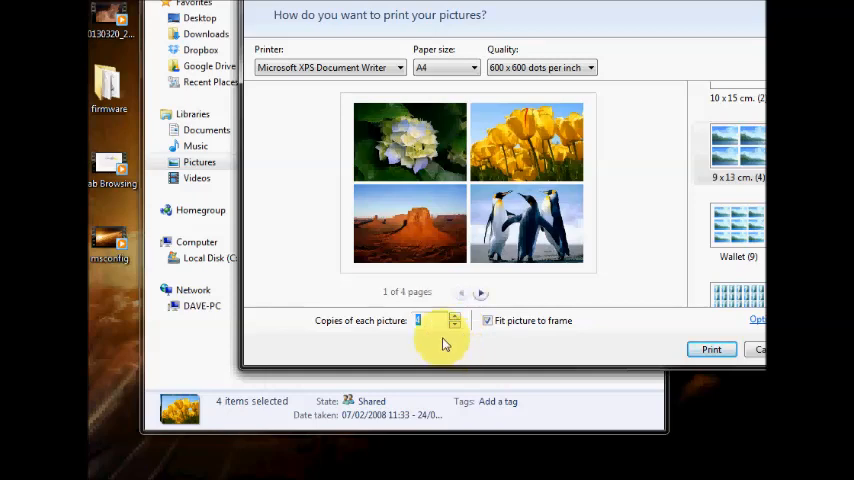
left_click(480, 292)
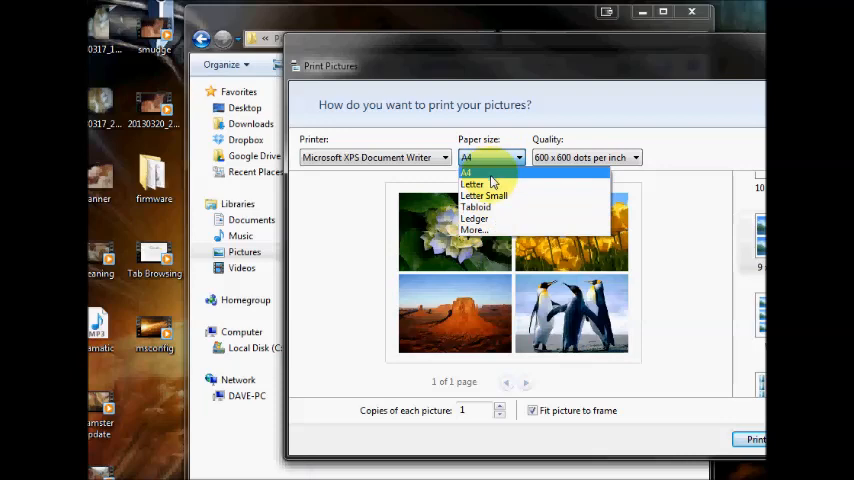
mouse_move(486, 232)
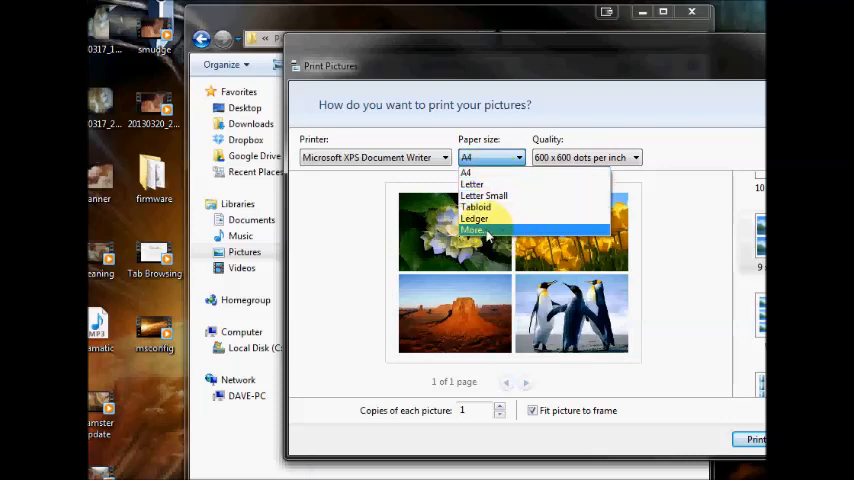
mouse_move(484, 174)
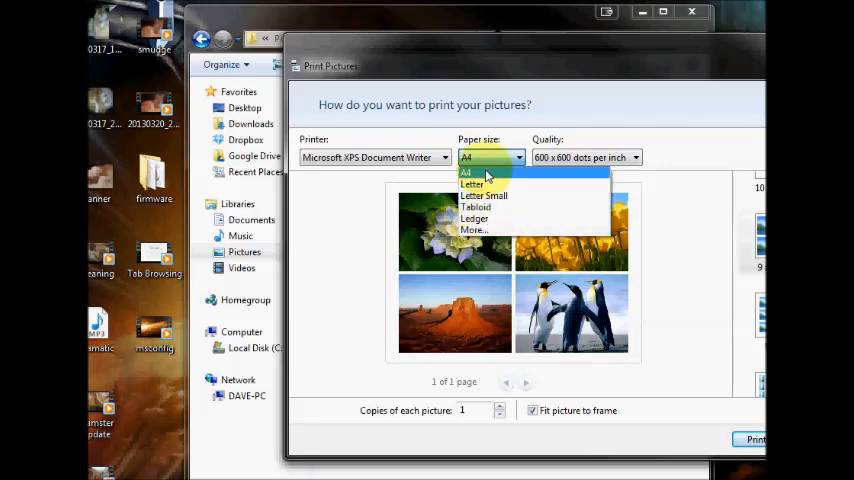
Keep A4 as the paper size after reviewing the size options.
left_click(466, 172)
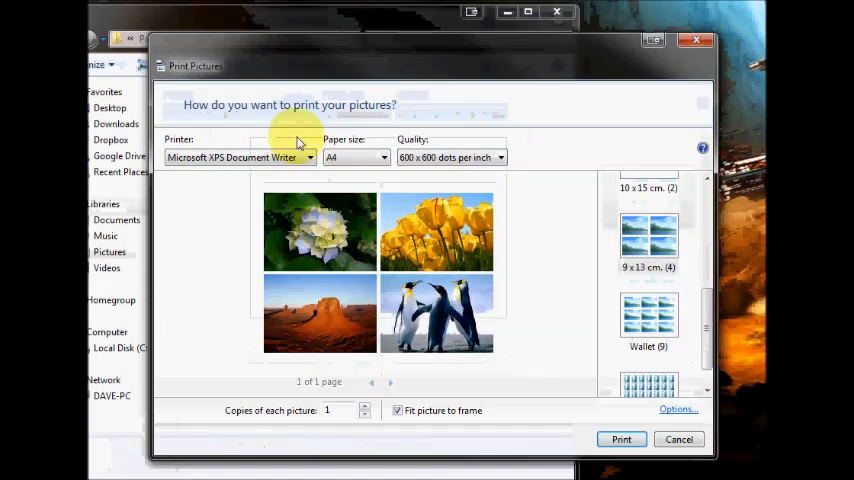
mouse_move(408, 190)
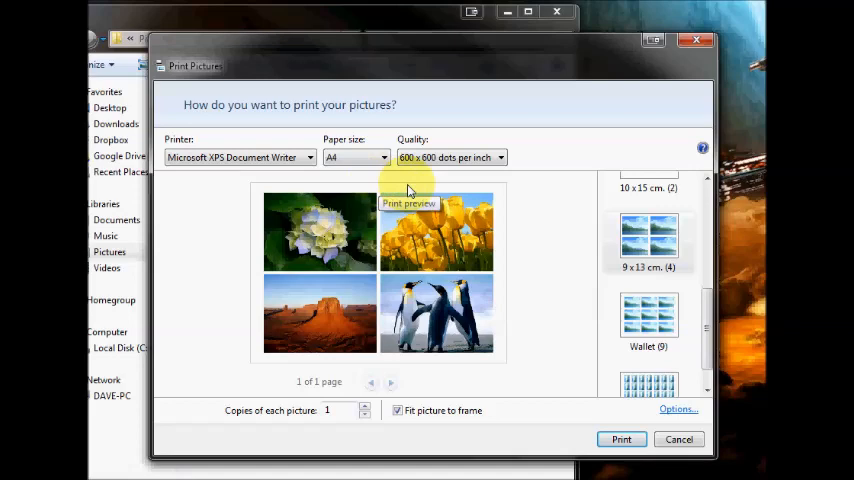
mouse_move(376, 184)
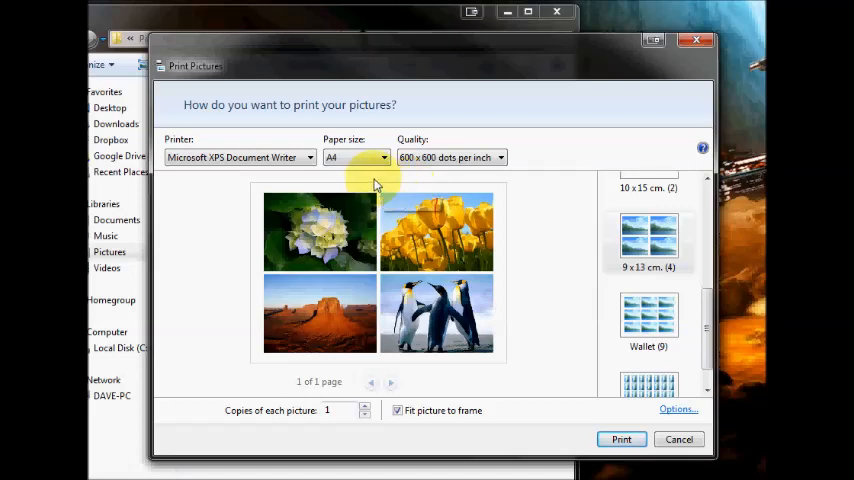